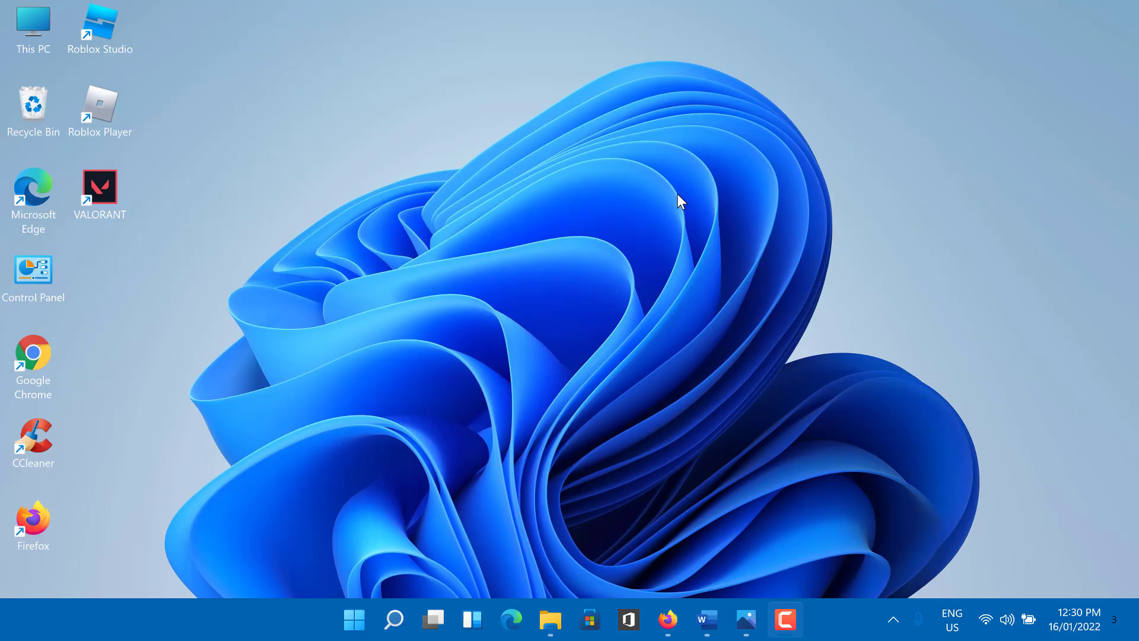
Launch VALORANT from its desktop shortcut, which fails with connection error VAN 1067.
left_click(99, 190)
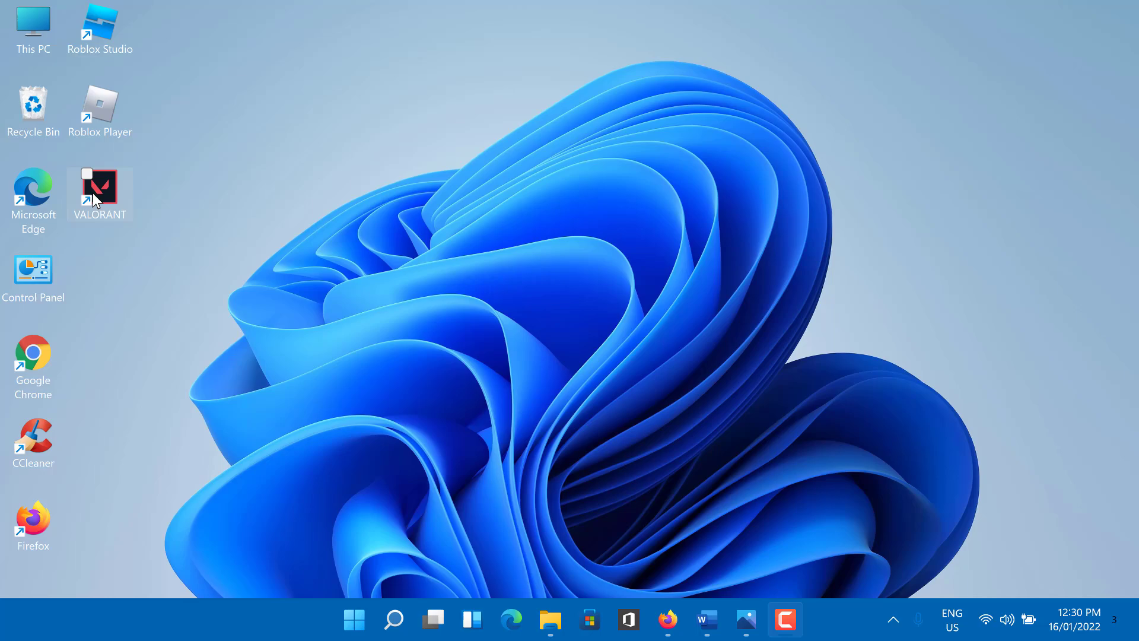
double_click(100, 187)
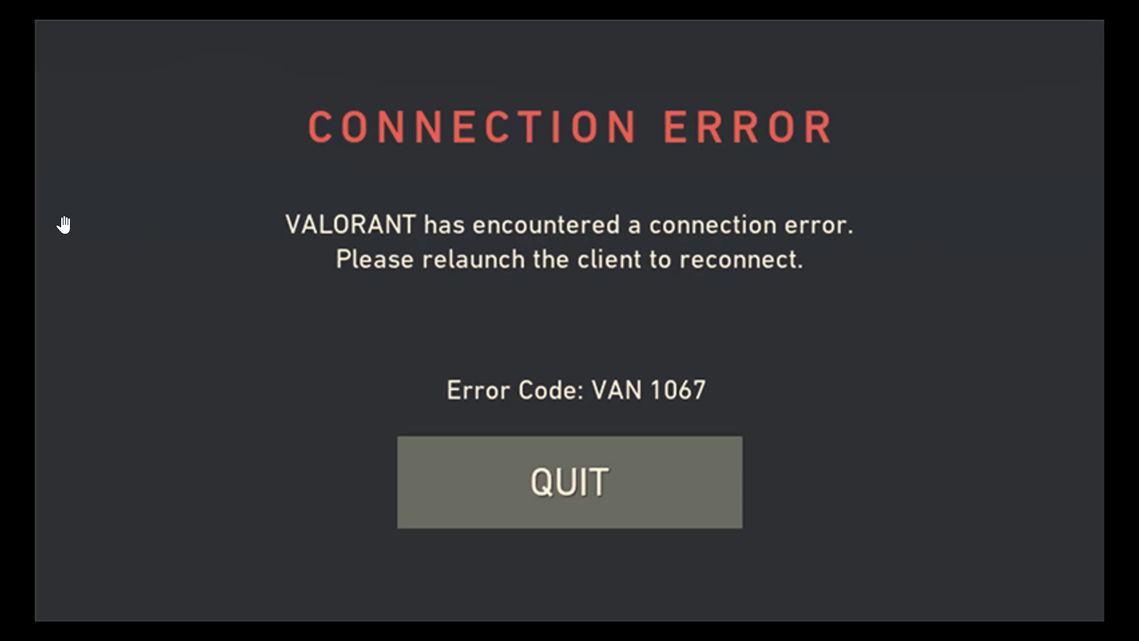
mouse_move(145, 256)
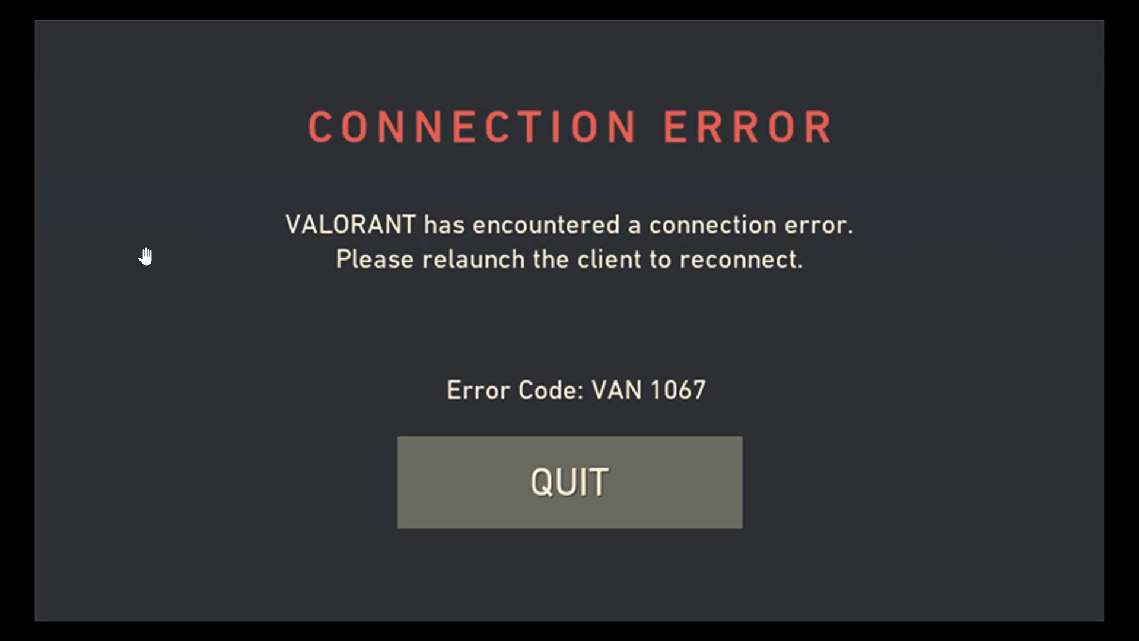
mouse_move(831, 415)
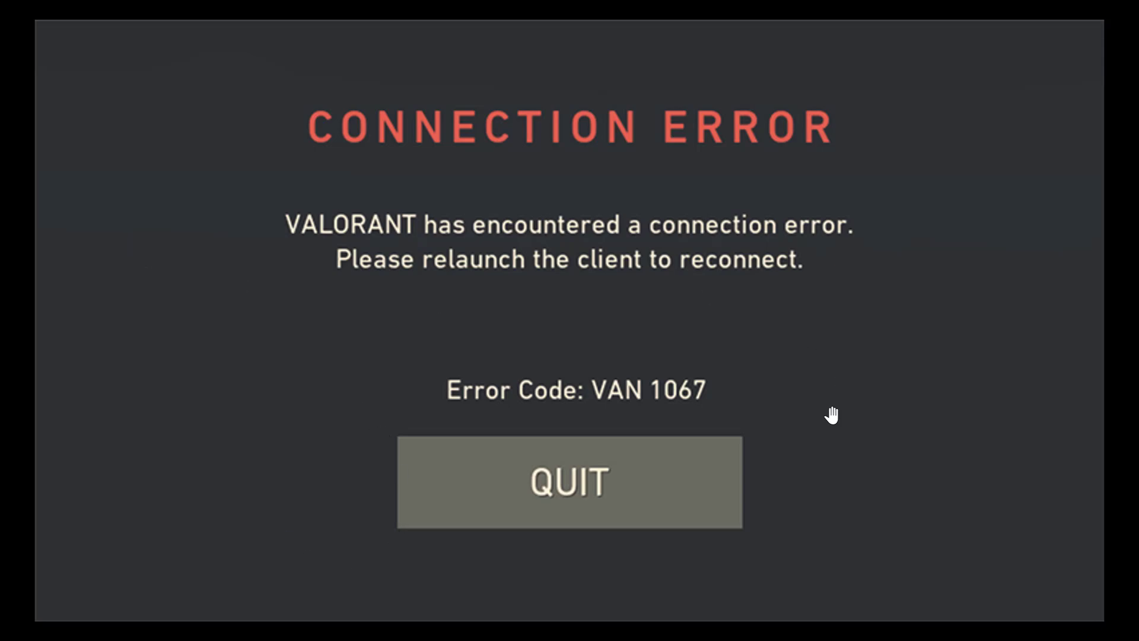
mouse_move(855, 209)
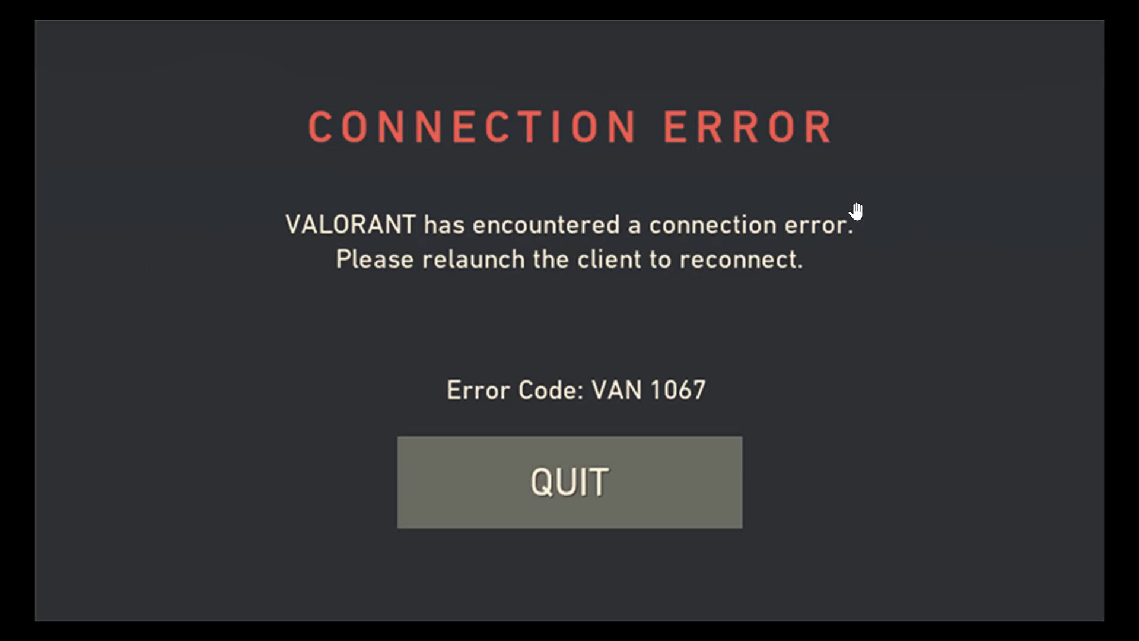
mouse_move(923, 343)
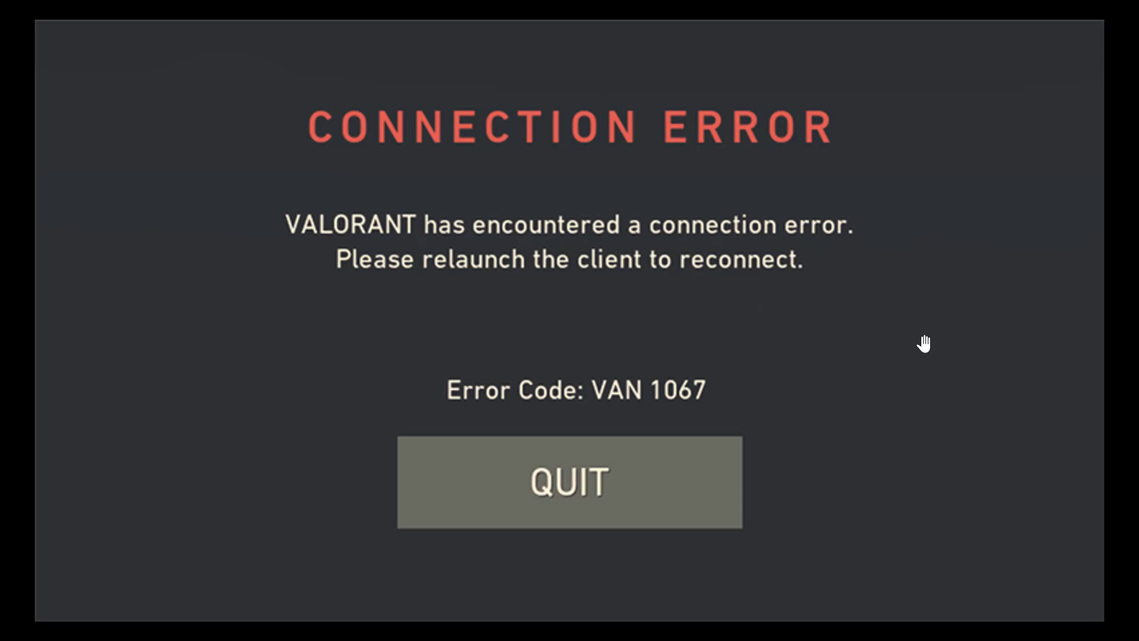
mouse_move(695, 291)
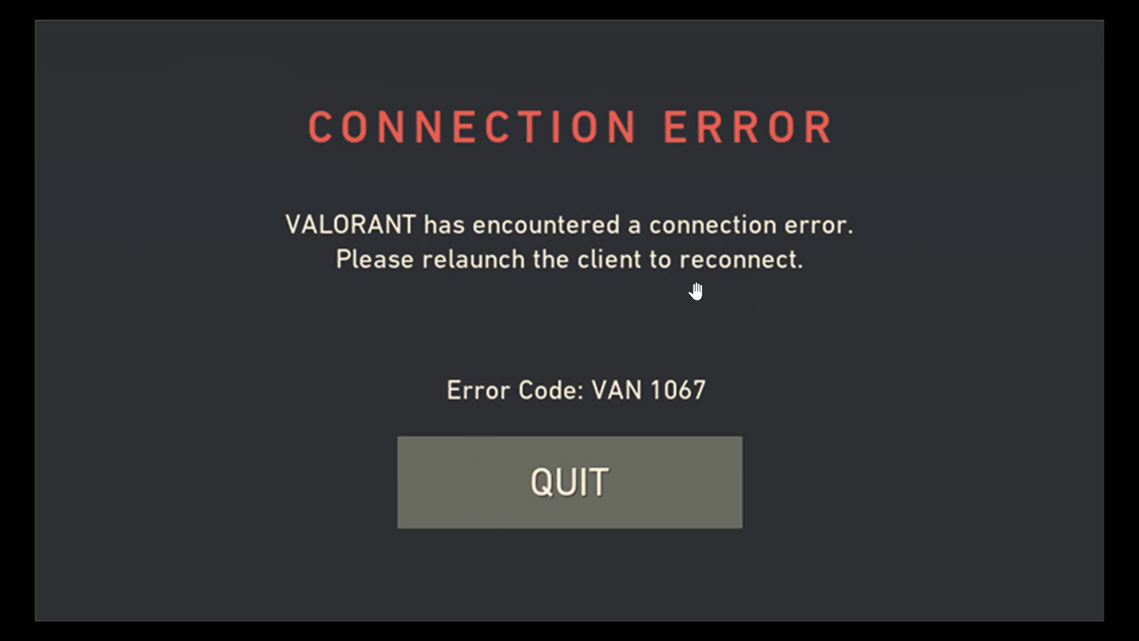
mouse_move(875, 442)
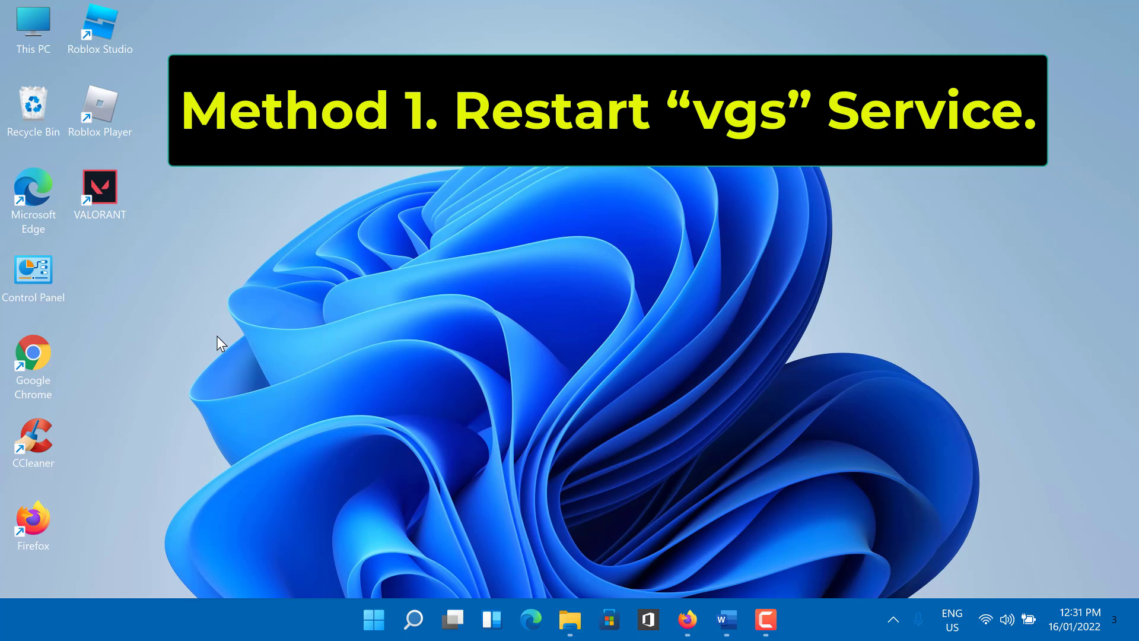
mouse_move(425, 441)
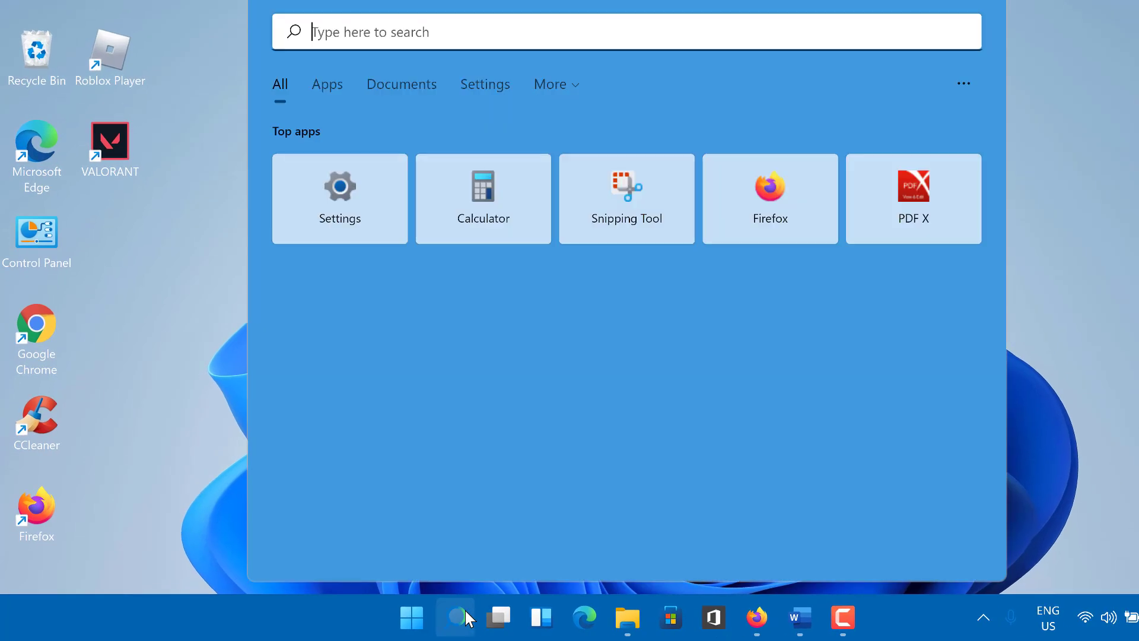
Search Windows for 'services' and launch the Services app from Best match.
type("services")
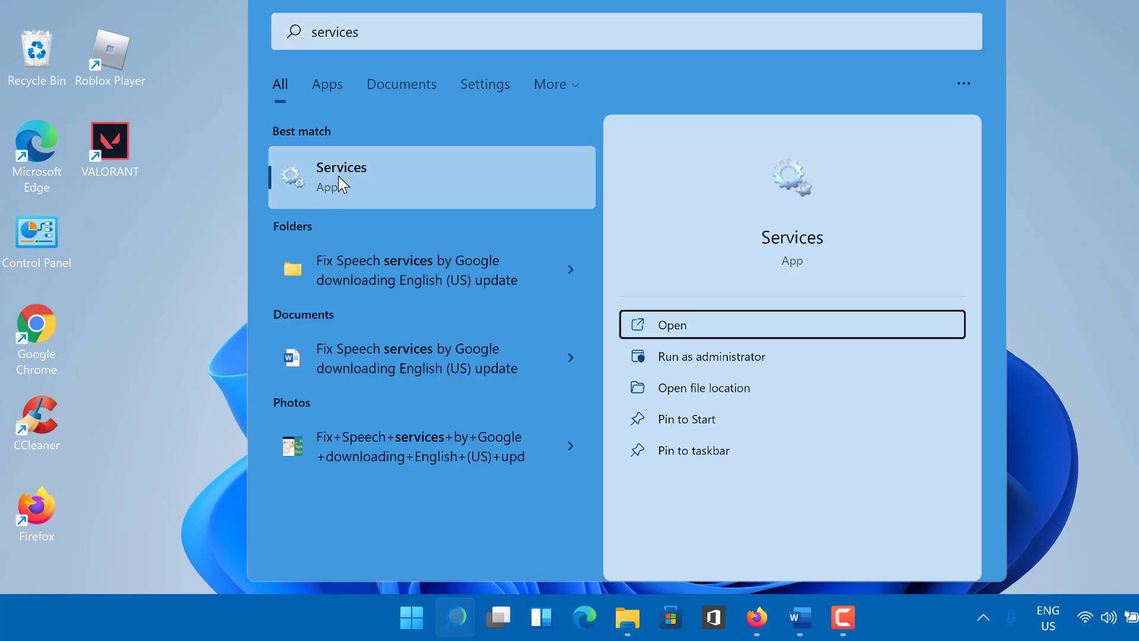
left_click(671, 323)
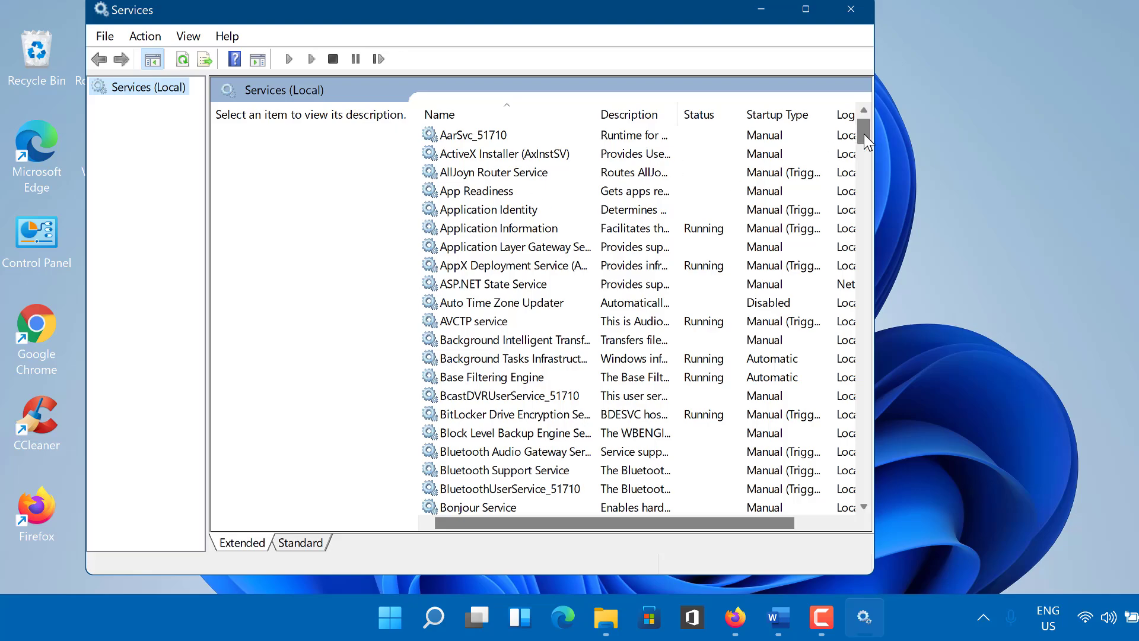
Locate the stopped vgc service in the list and bring up its Properties dialog.
scroll("down", 3)
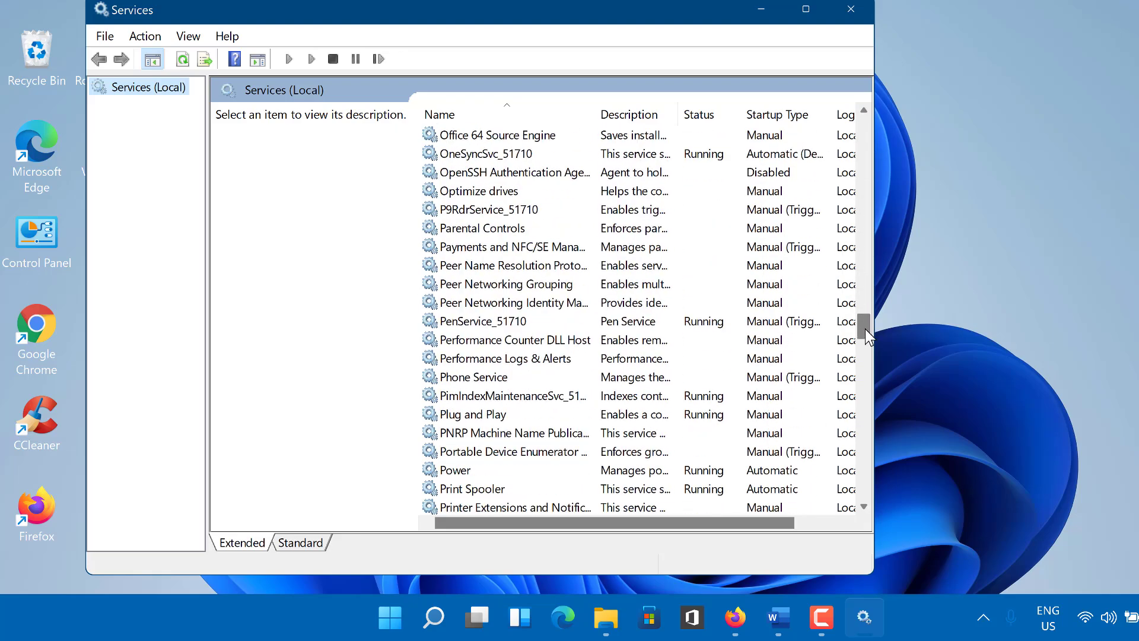
scroll("down", 3)
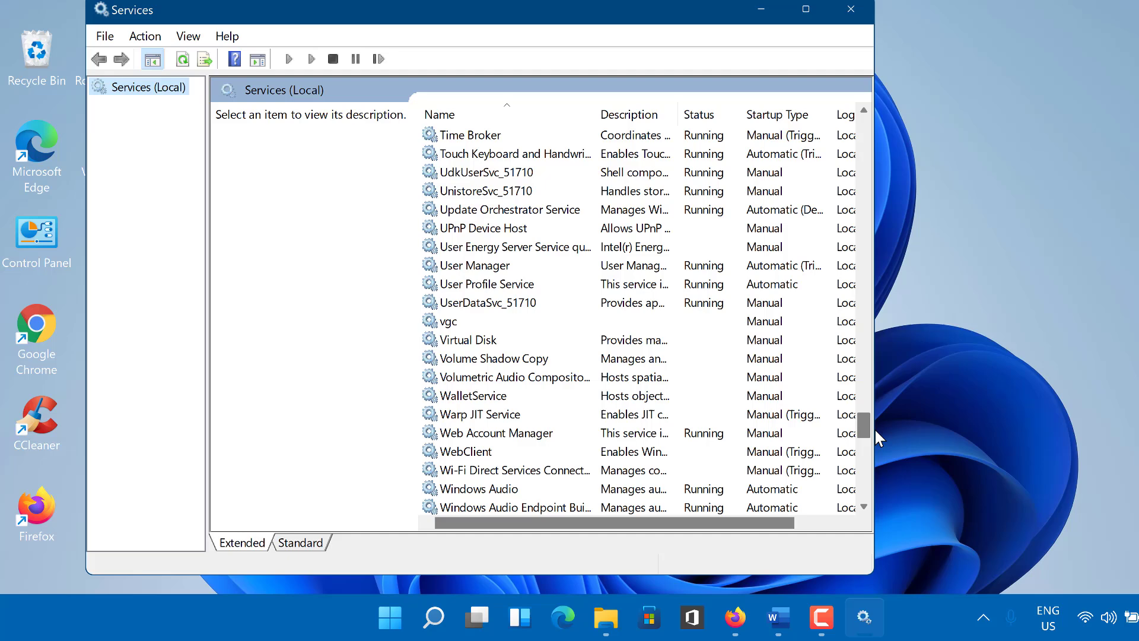
left_click(447, 247)
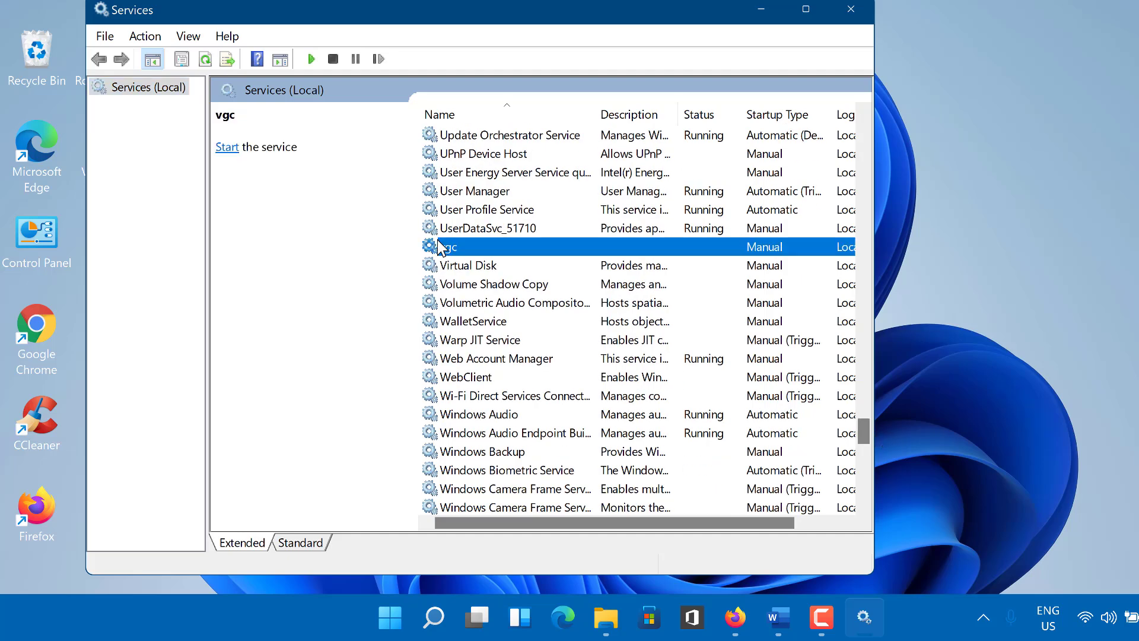
double_click(448, 247)
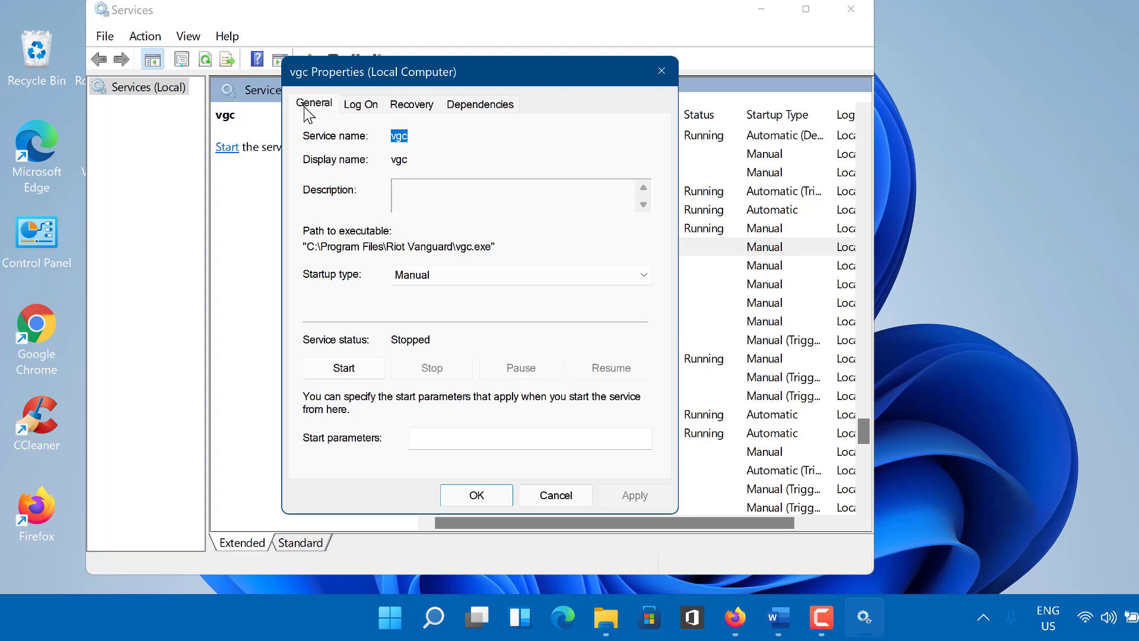
Set vgc's startup type to Automatic and start the service.
left_click(519, 274)
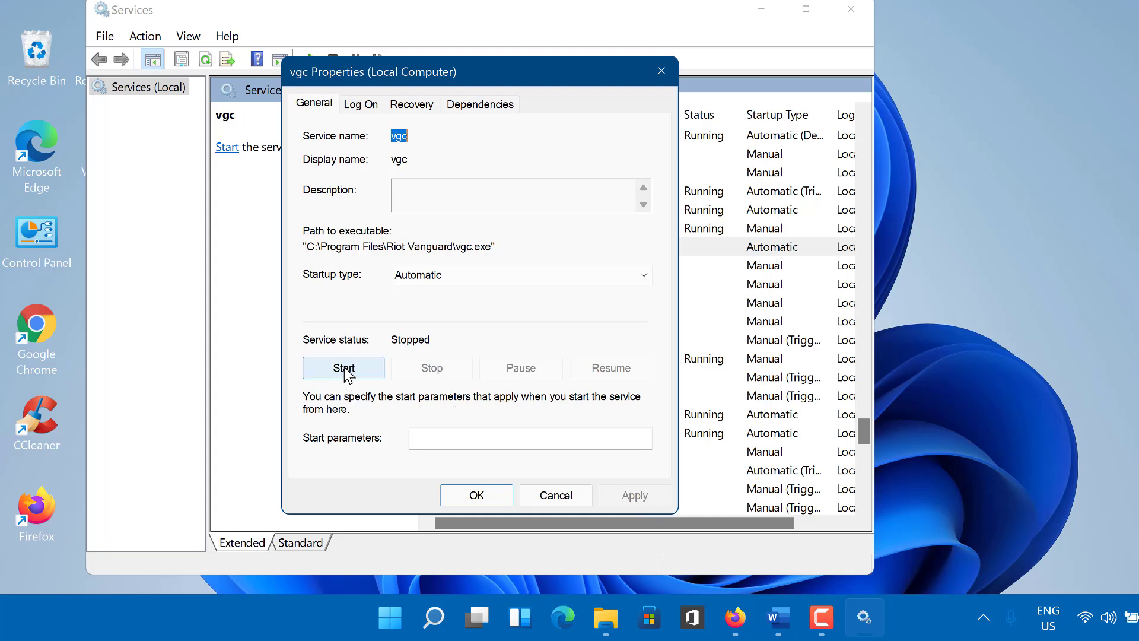
left_click(344, 368)
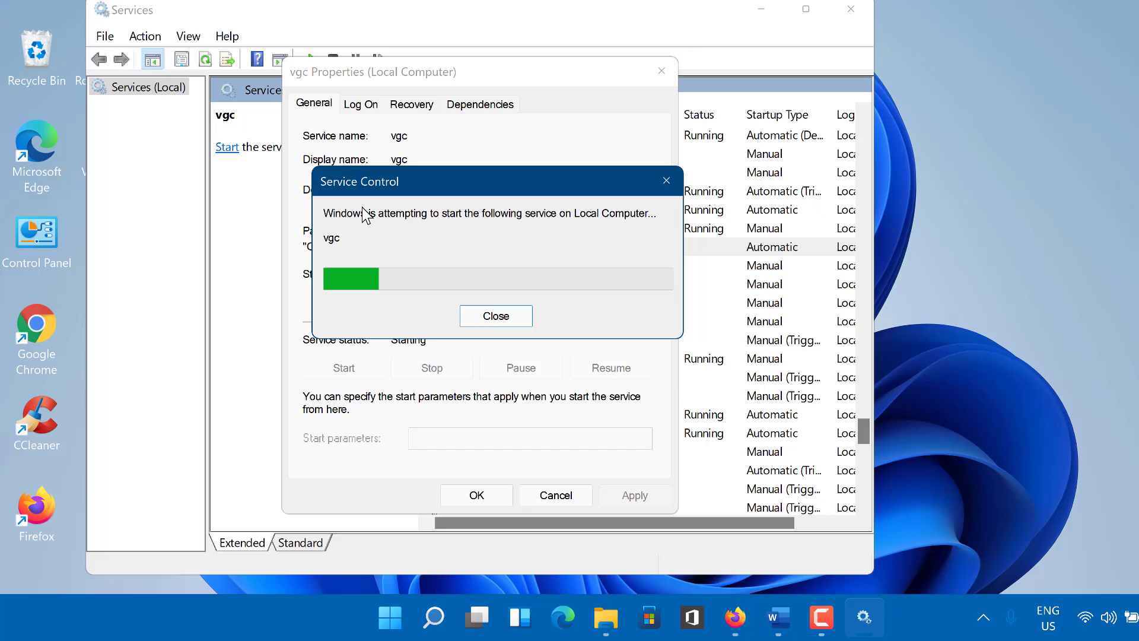
mouse_move(610, 264)
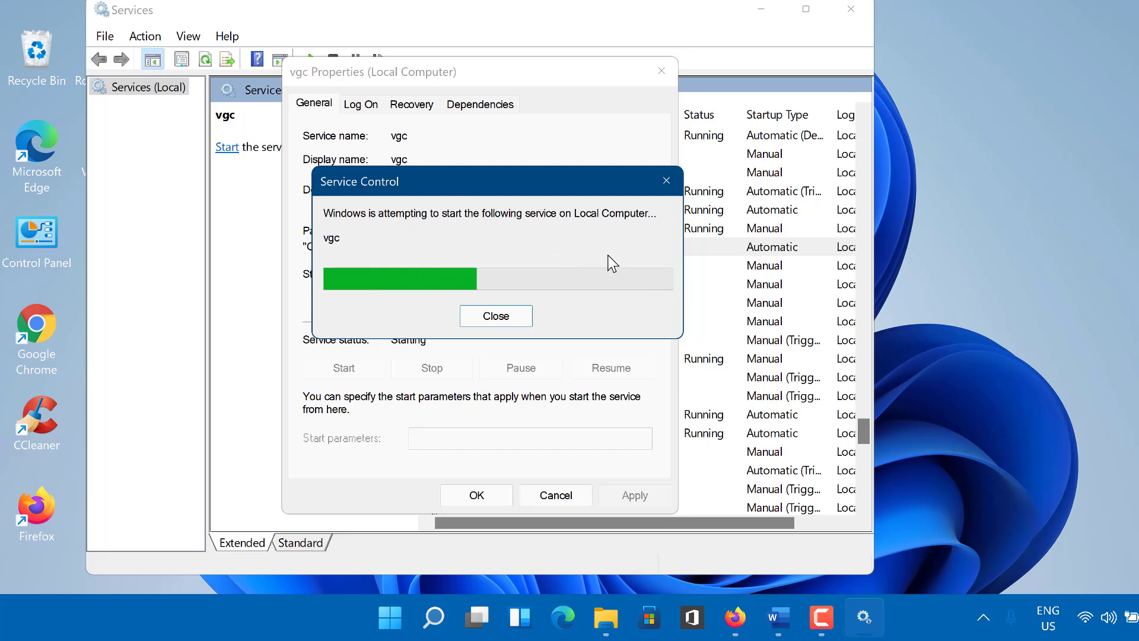
Confirm the vgc properties with OK and relaunch VALORANT from the desktop.
left_click(496, 315)
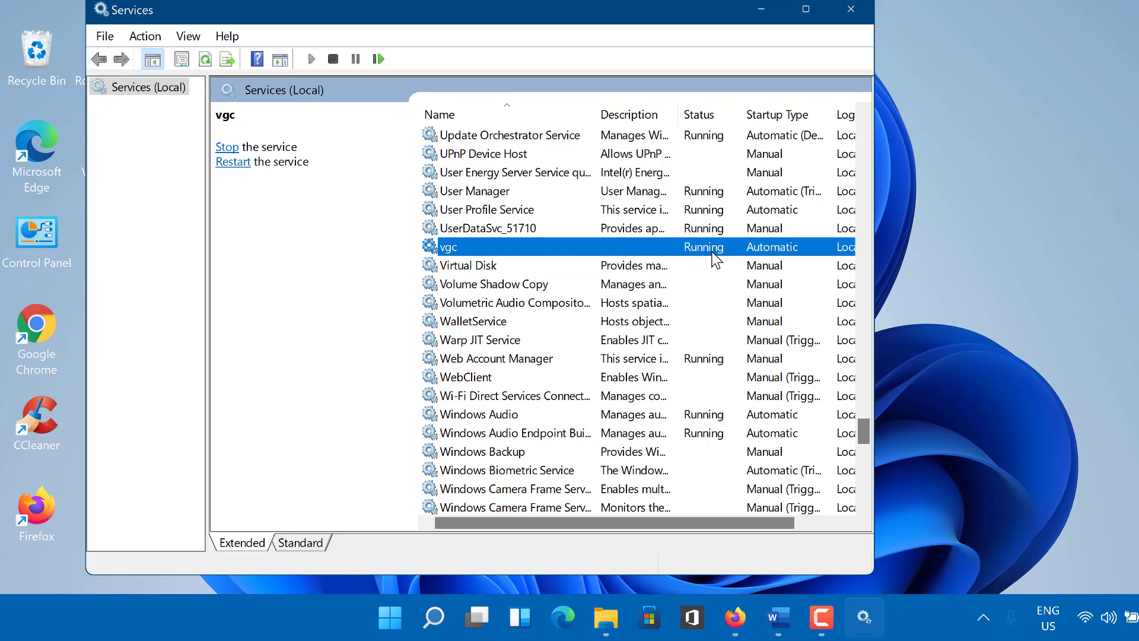
mouse_move(761, 145)
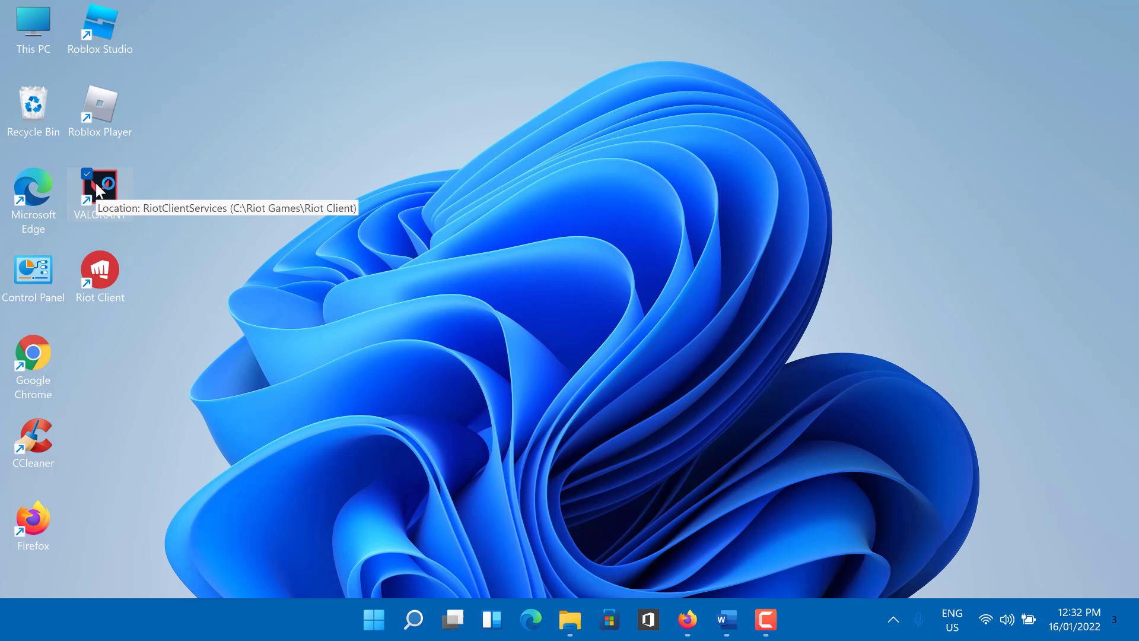
double_click(100, 181)
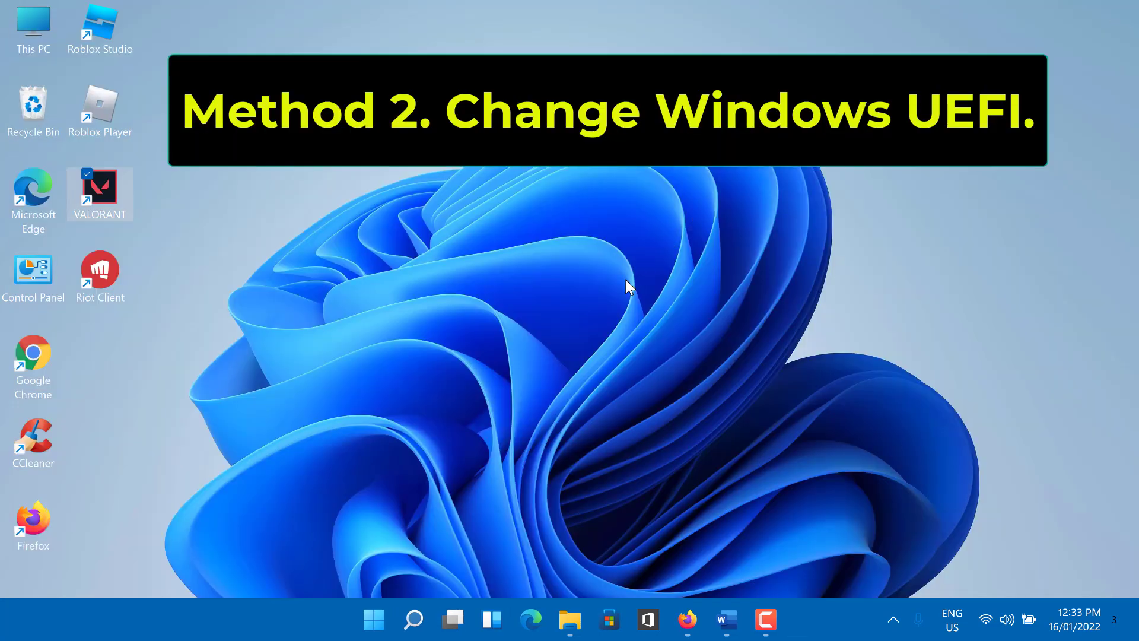
mouse_move(479, 348)
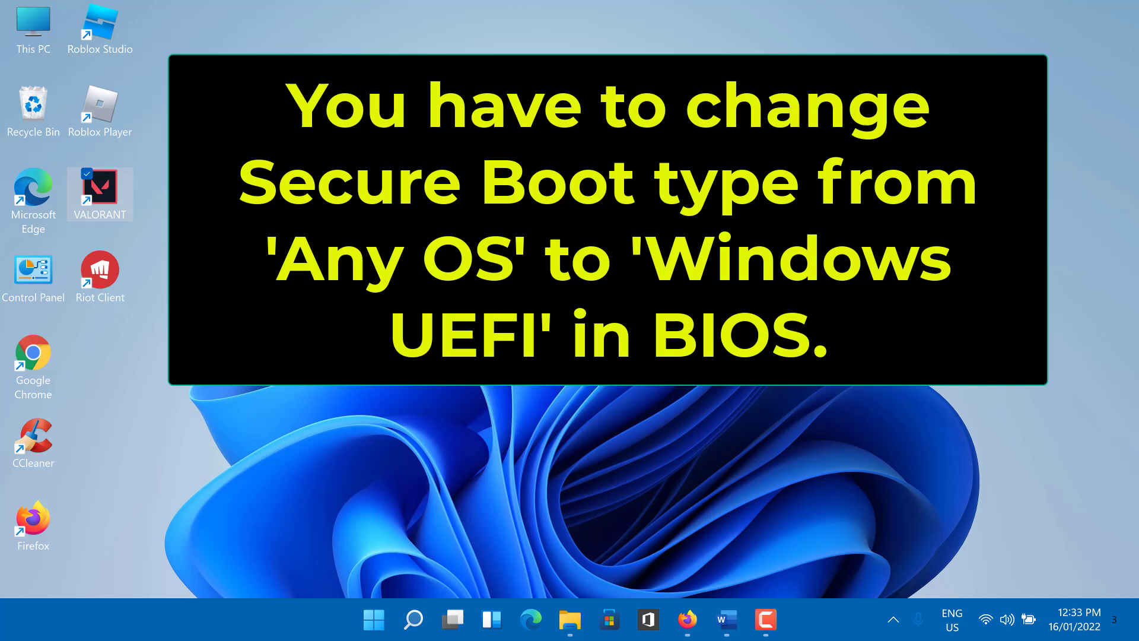
mouse_move(536, 394)
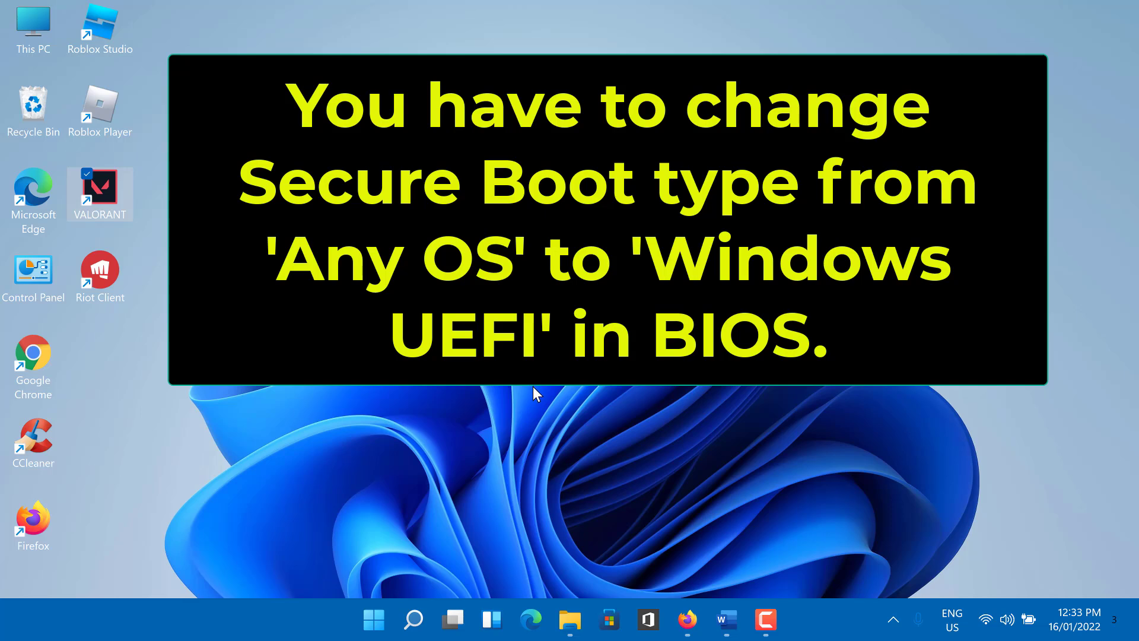
mouse_move(599, 431)
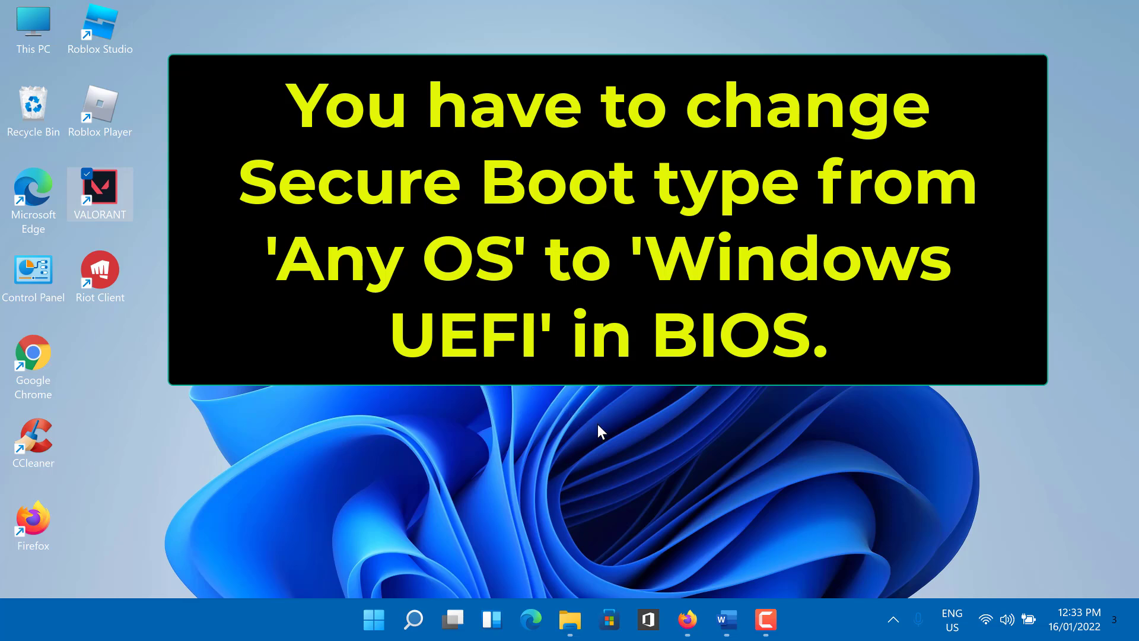
mouse_move(645, 456)
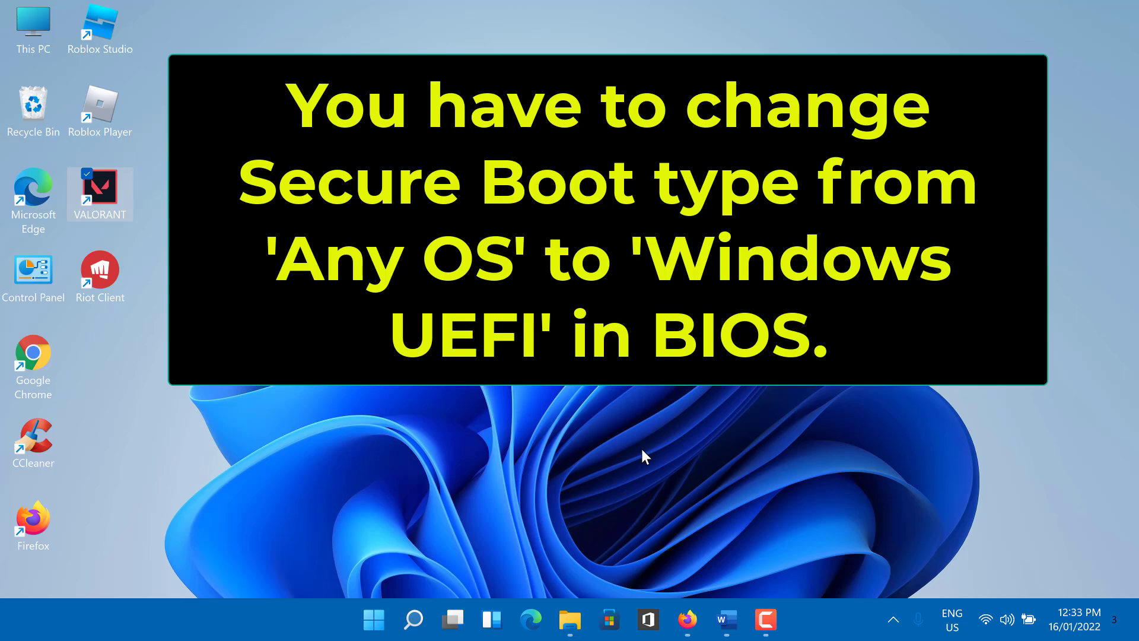
mouse_move(681, 506)
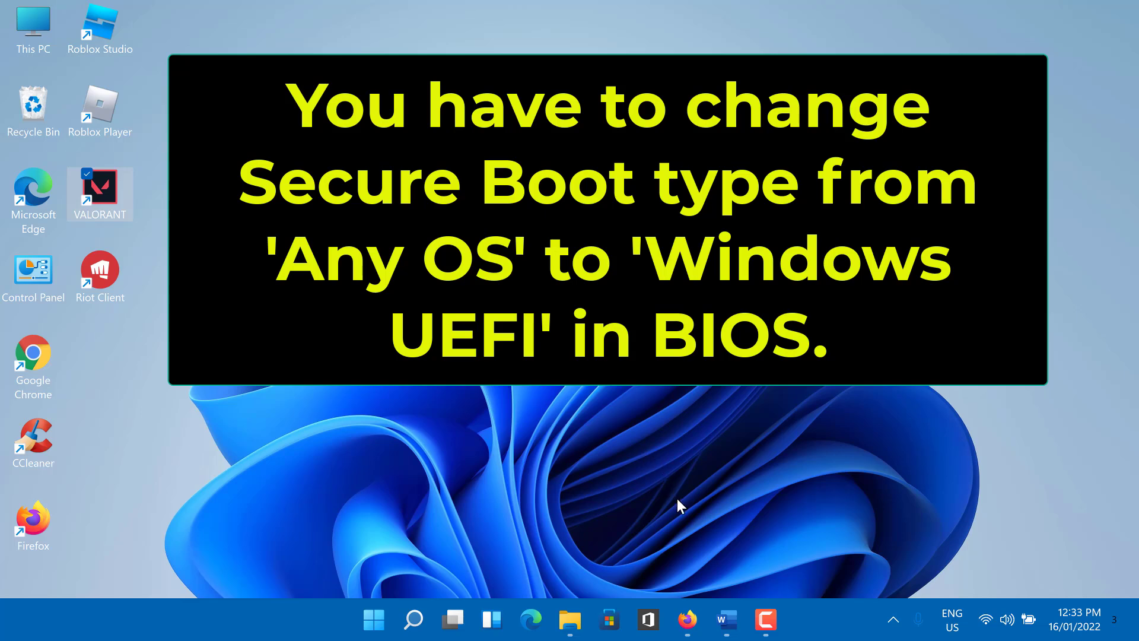